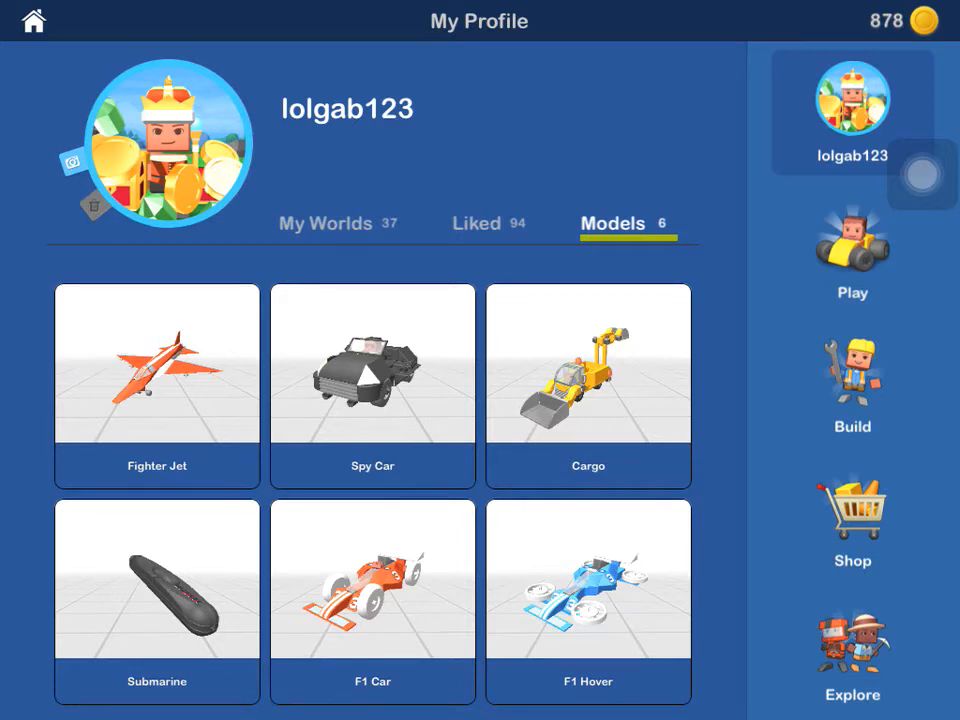
- Browse the Play mini-games list, then switch to the Build a New World templates
left_click(852, 244)
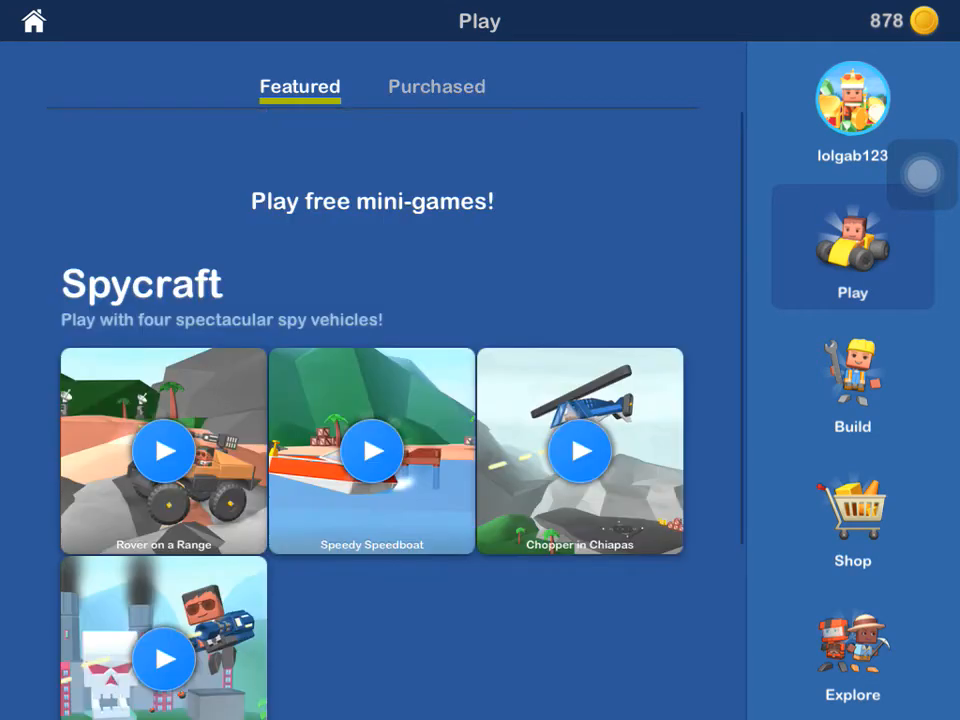
scroll("down", 3)
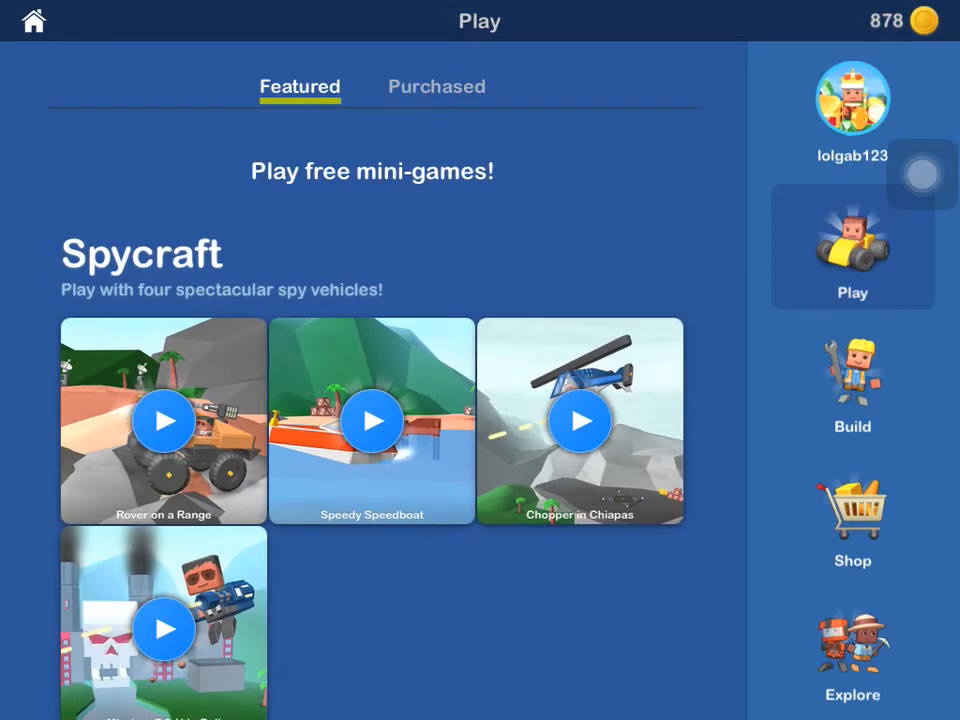
left_click(852, 380)
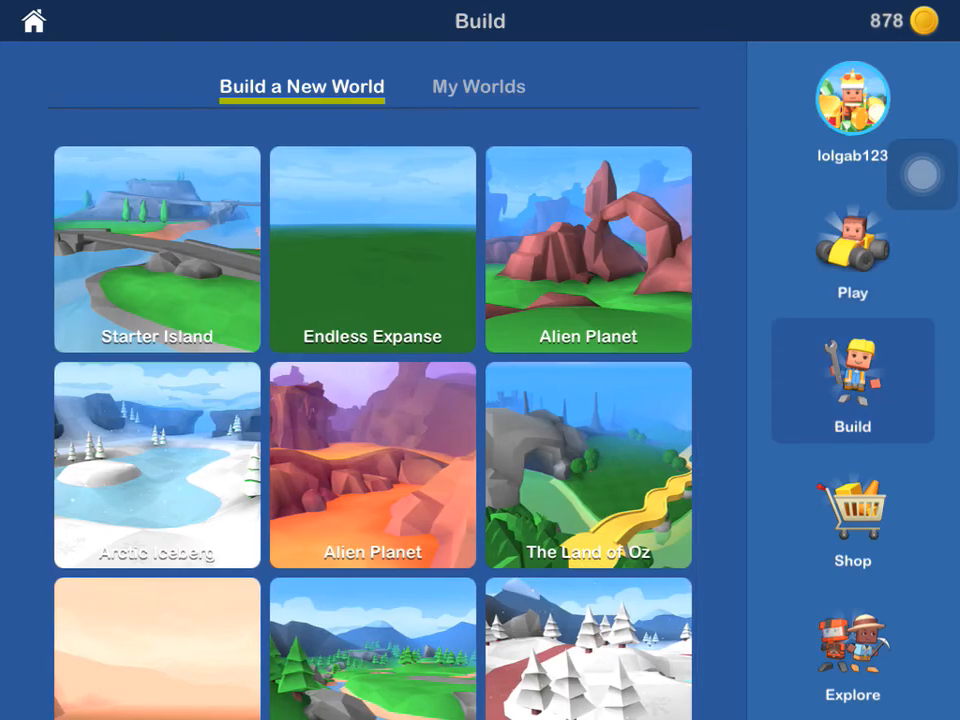
left_click(372, 248)
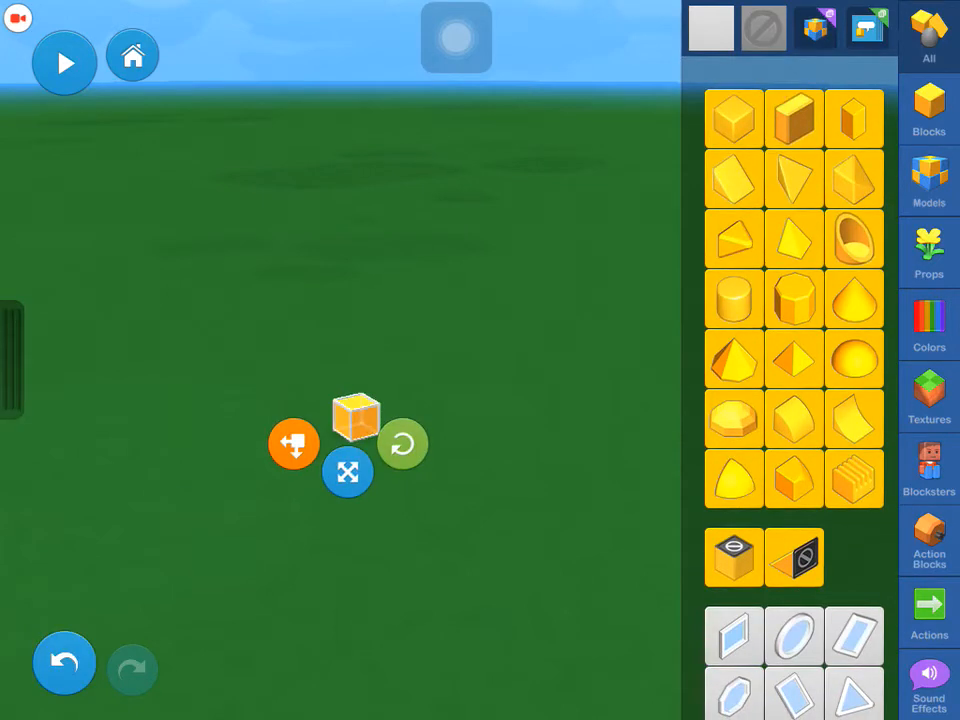
- Add yellow blocks into a flat four-block slab, then return to the saved models catalog
left_click(928, 180)
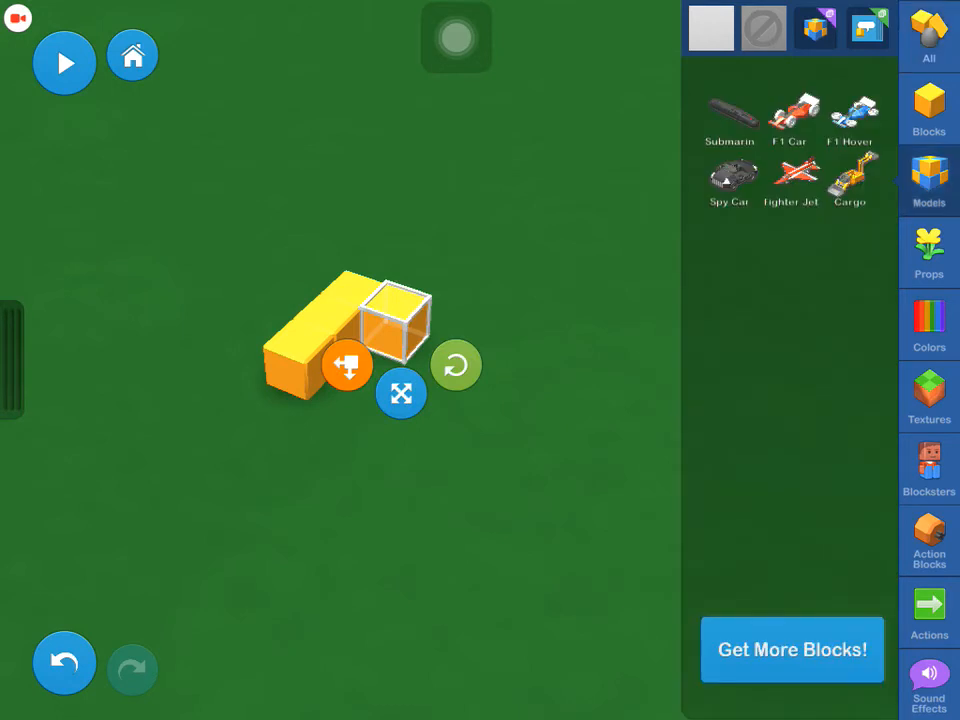
left_click(928, 108)
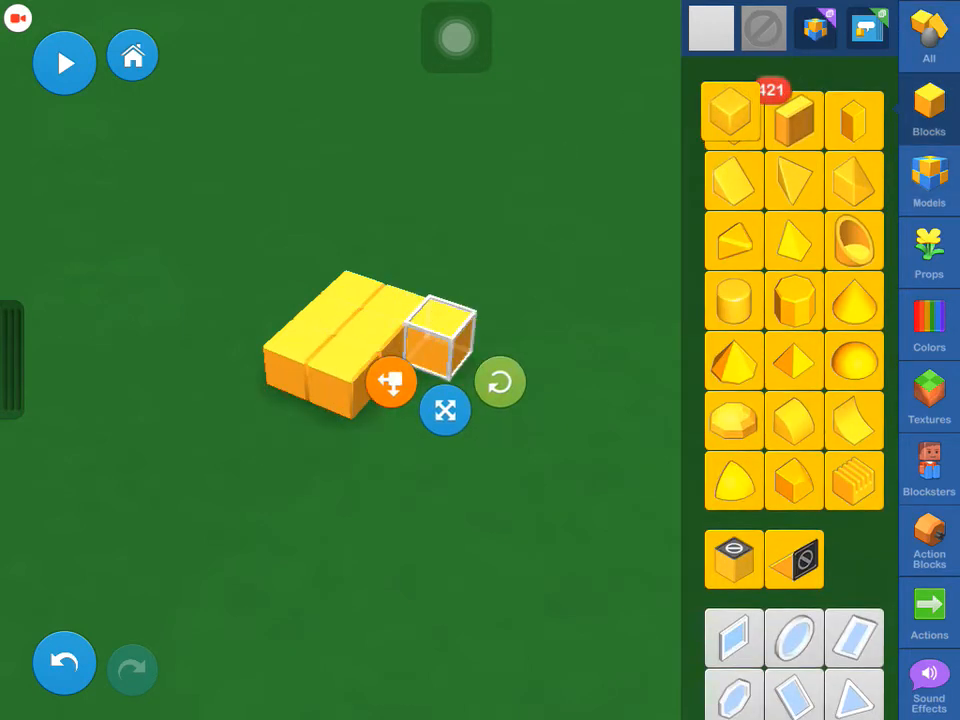
left_click(928, 180)
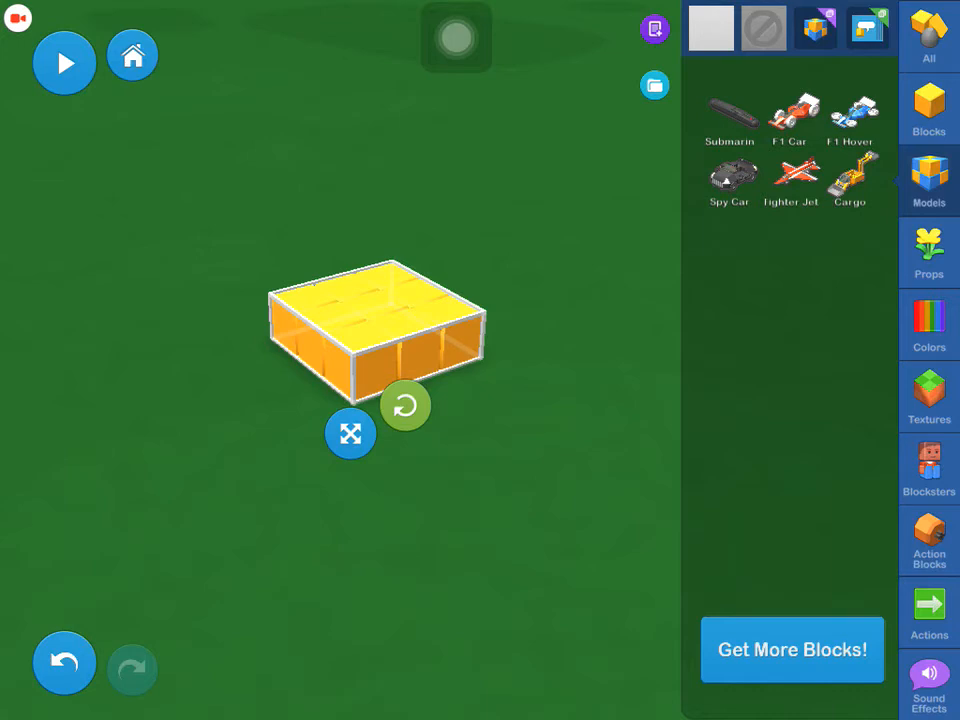
- Save the selected yellow slab as a model, keeping the name Sopeu
left_click(654, 84)
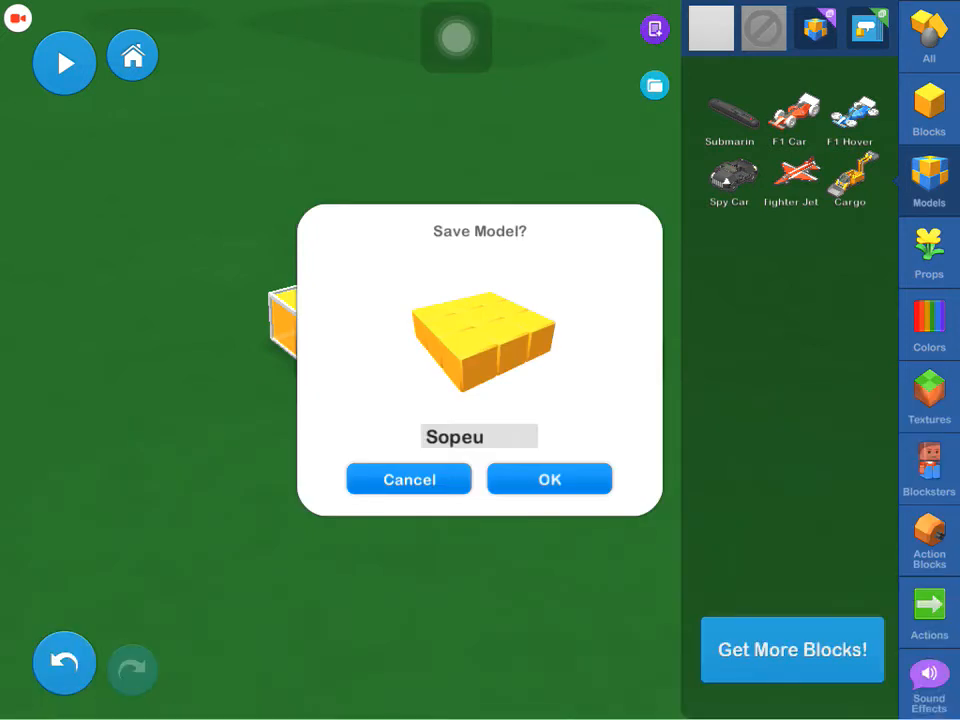
left_click(548, 480)
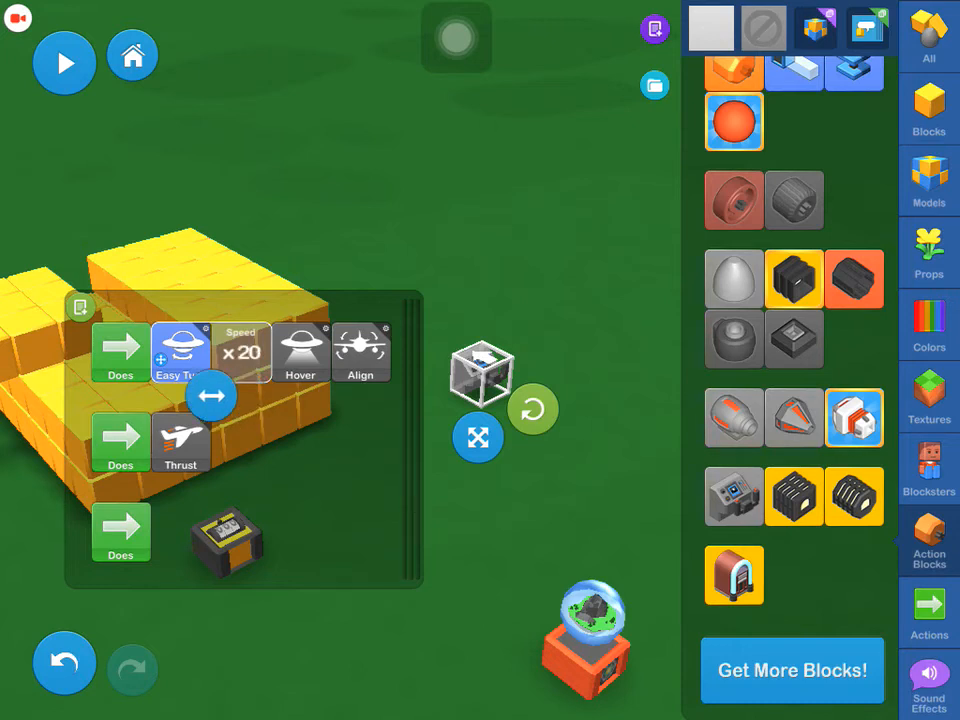
- Leave the editor and return to the Blocksworld title screen
left_click(64, 62)
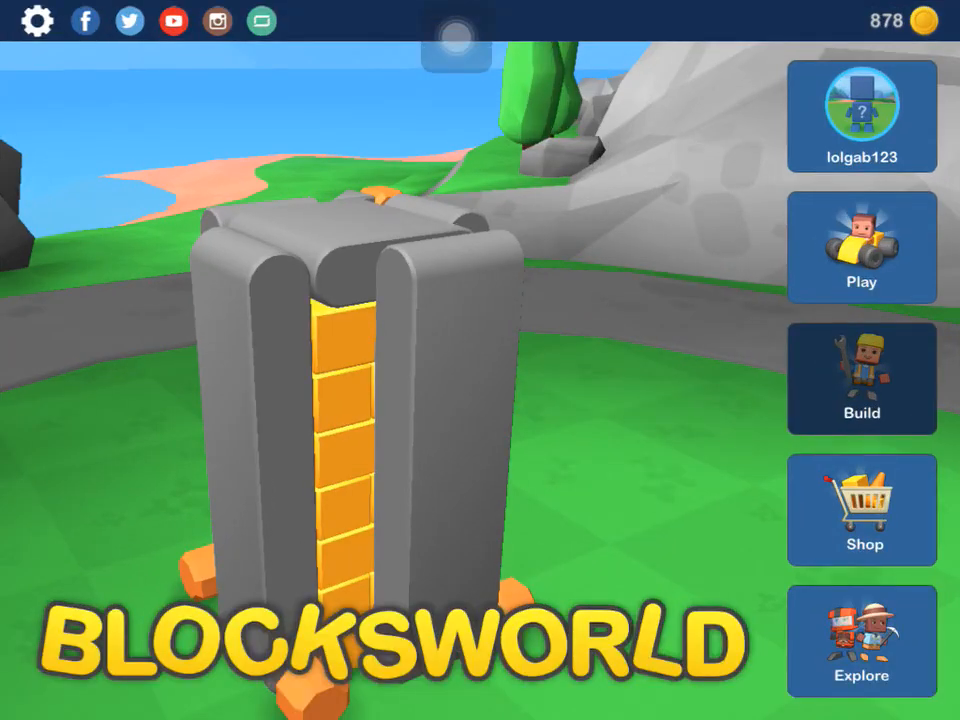
- Start a fresh empty green world from the title screen's Build option
left_click(860, 378)
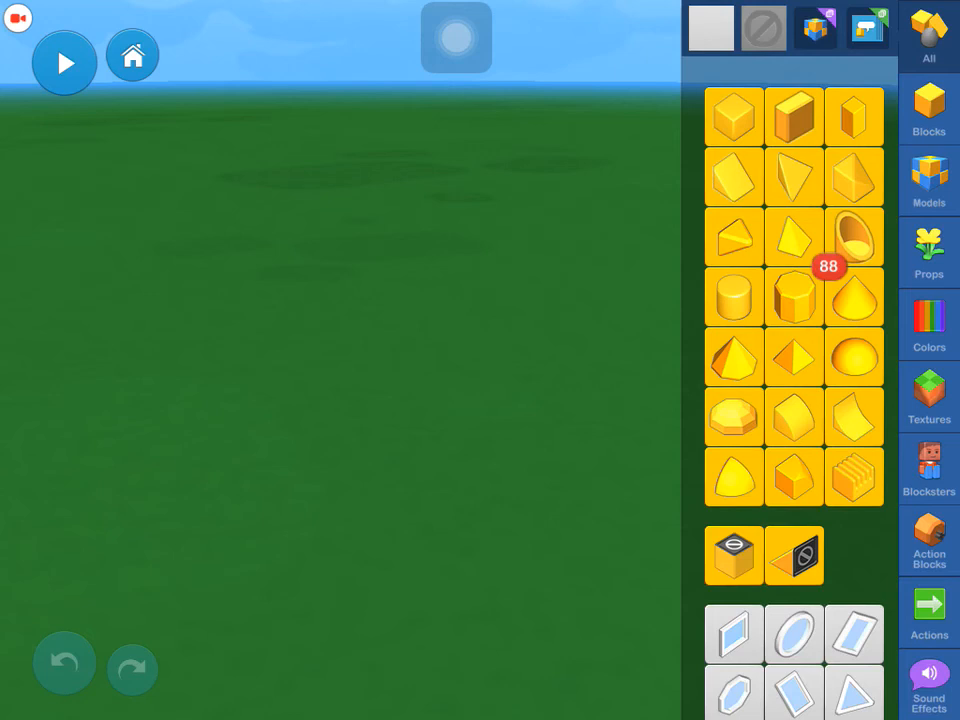
scroll("down", 3)
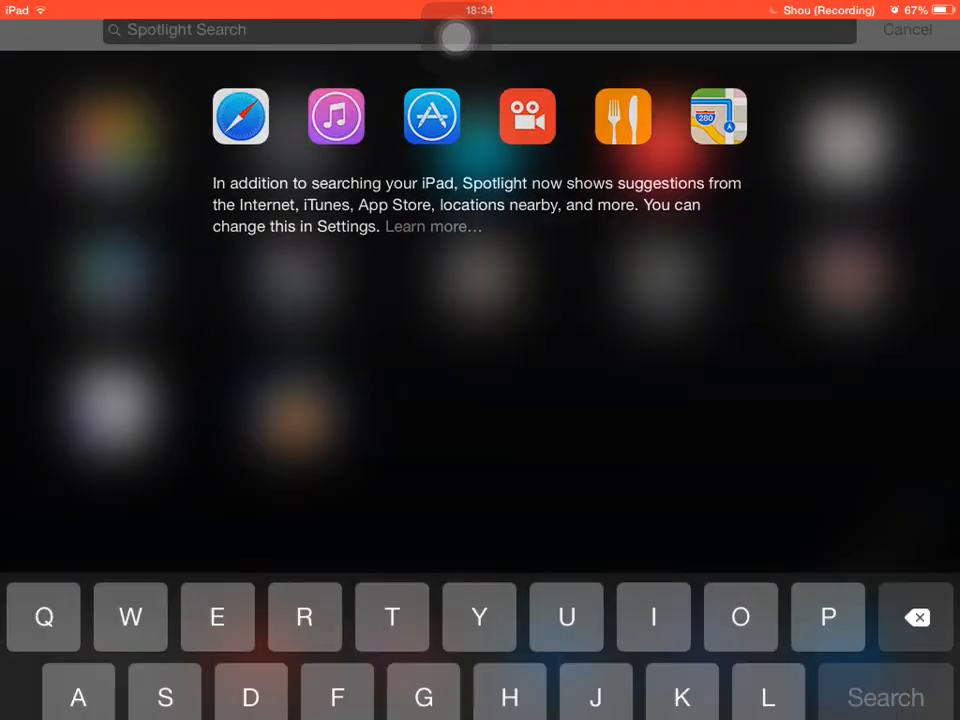